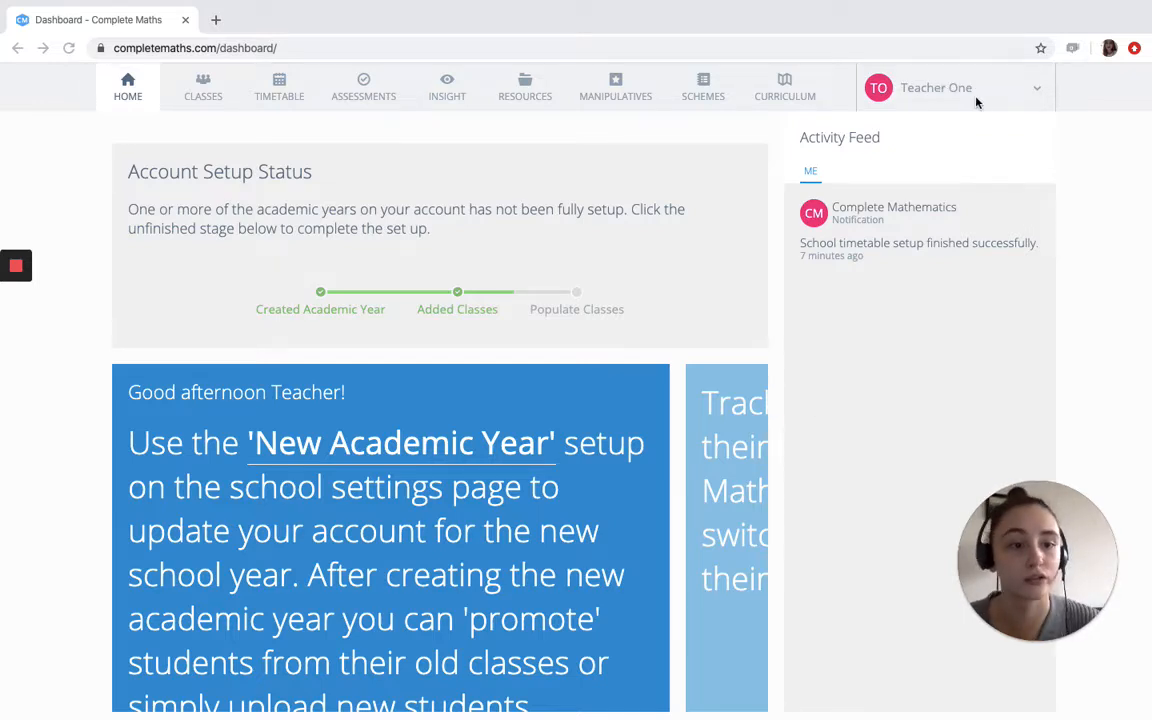
Go to School Settings from the Teacher One menu and open the Pupils management page.
left_click(950, 87)
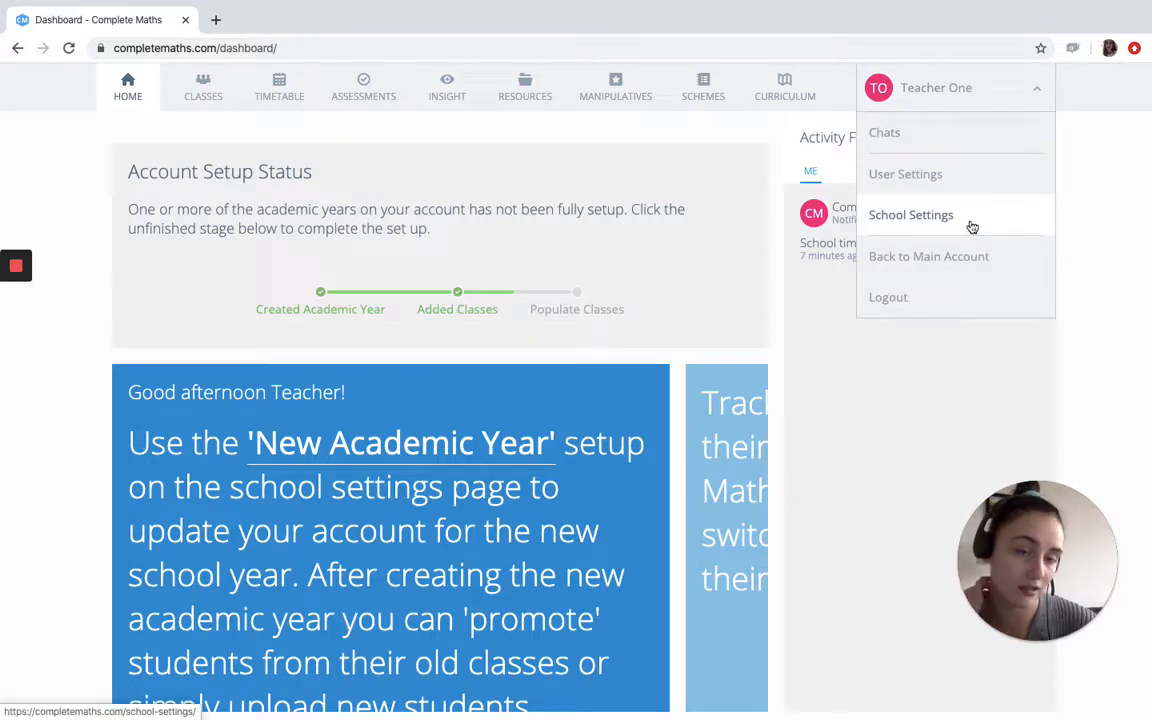
left_click(910, 214)
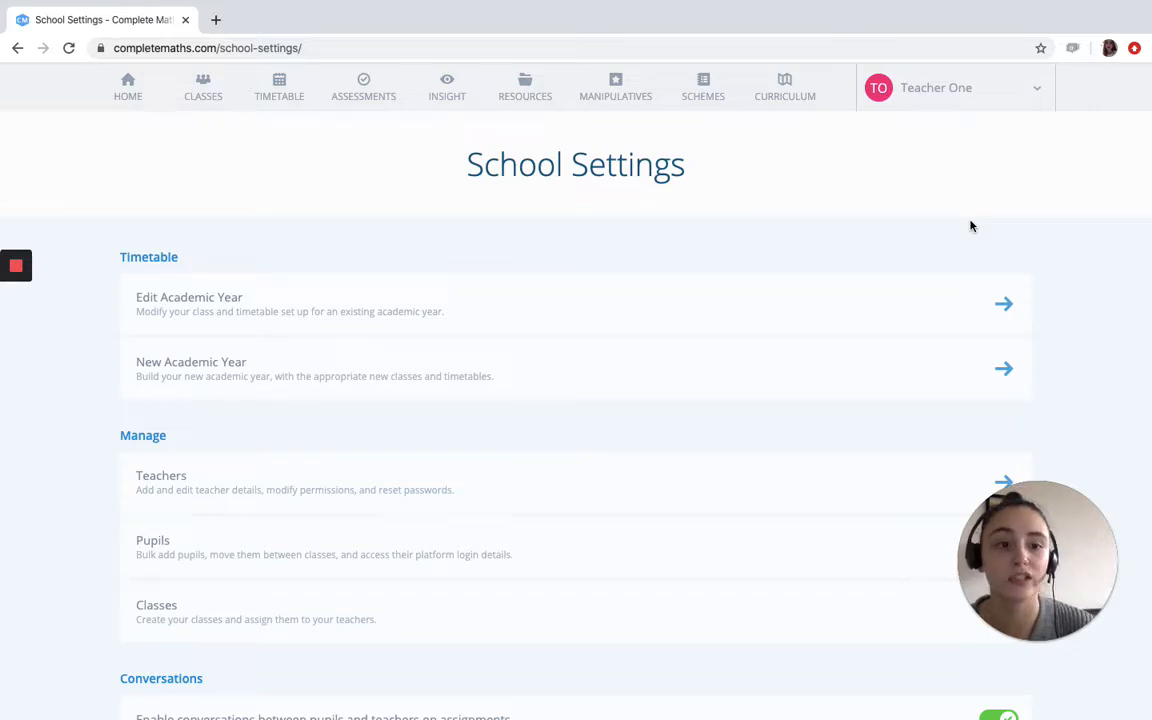
left_click(935, 87)
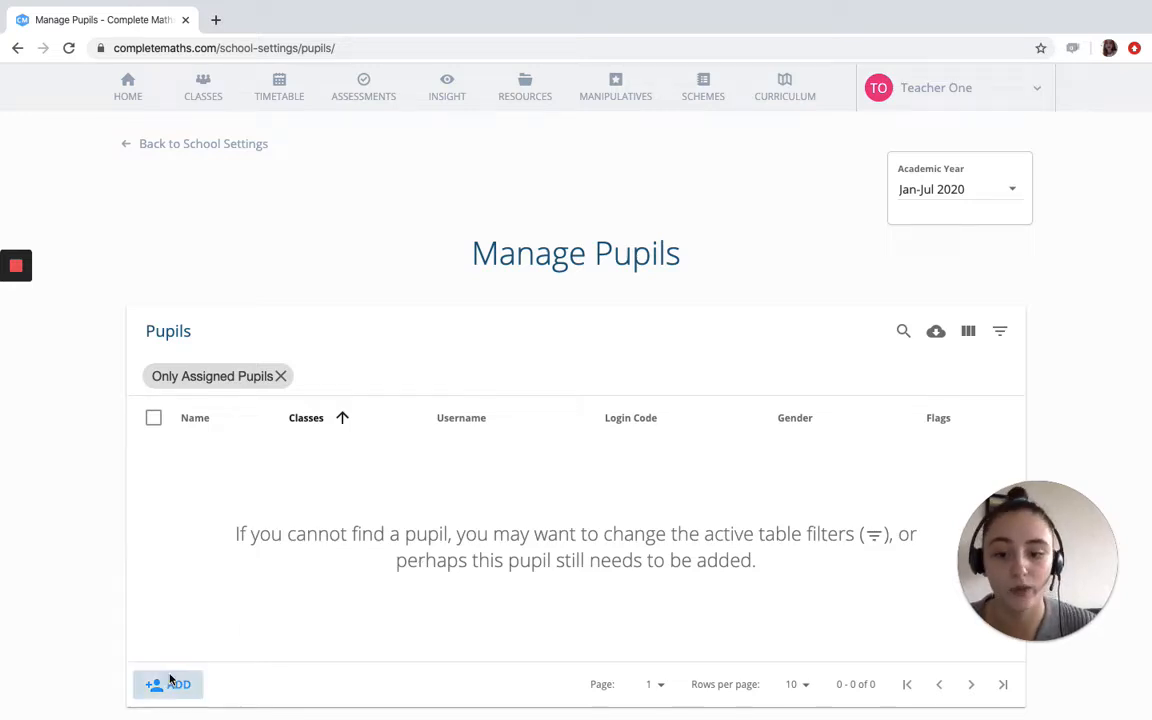
left_click(168, 684)
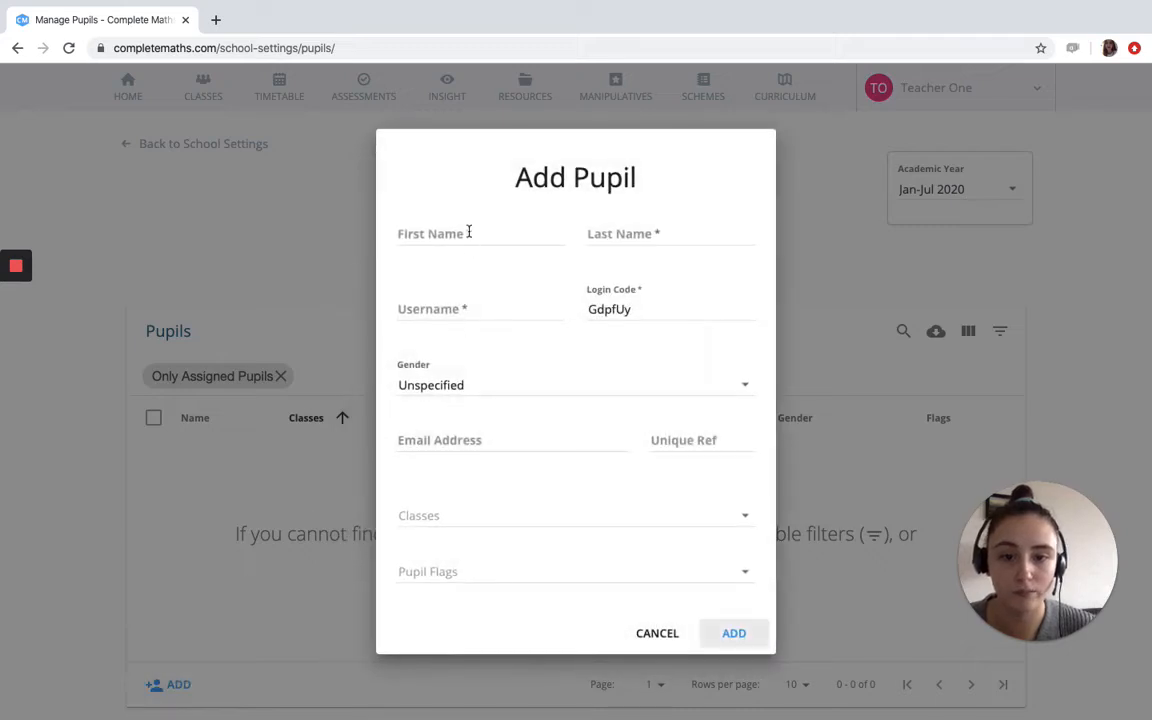
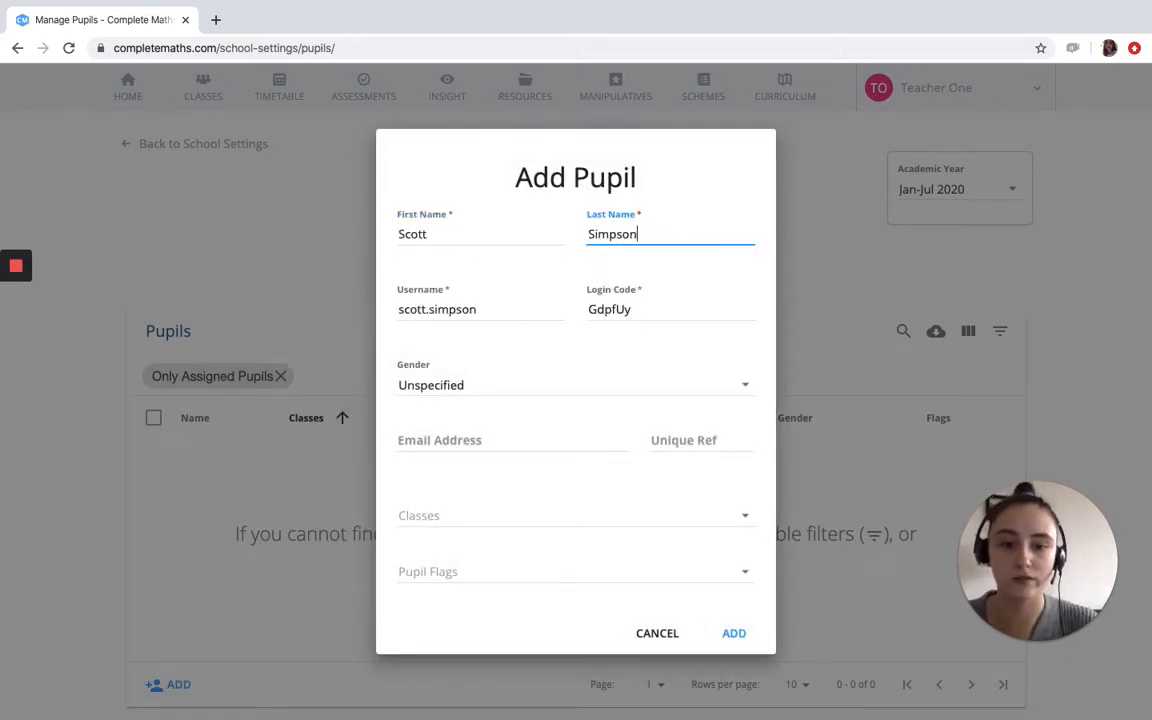
left_click(480, 309)
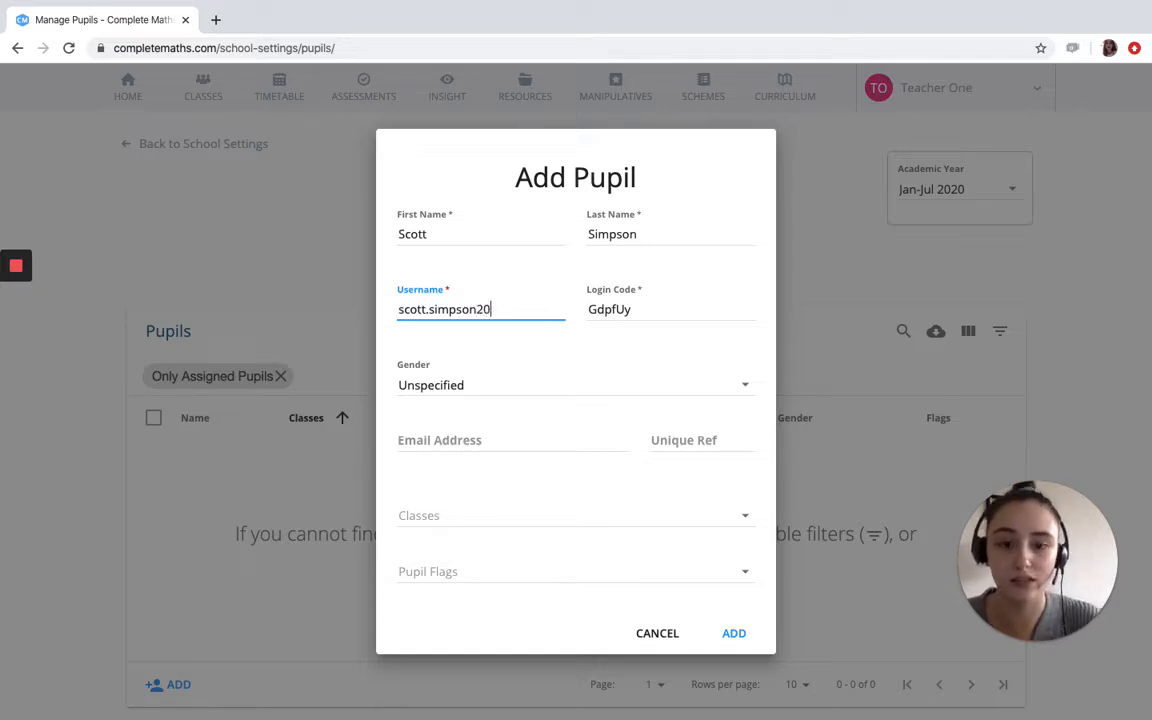
type("password")
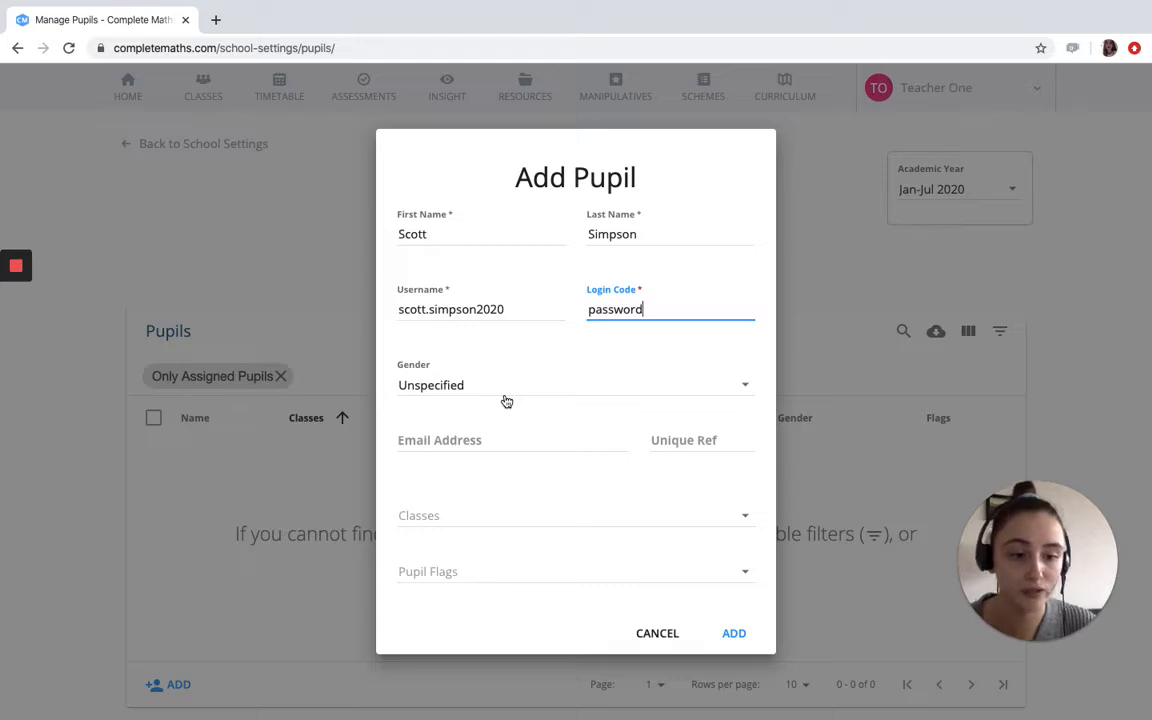
Flag the pupil as Pupil Premium, assign Maths Class 2, and save.
left_click(575, 571)
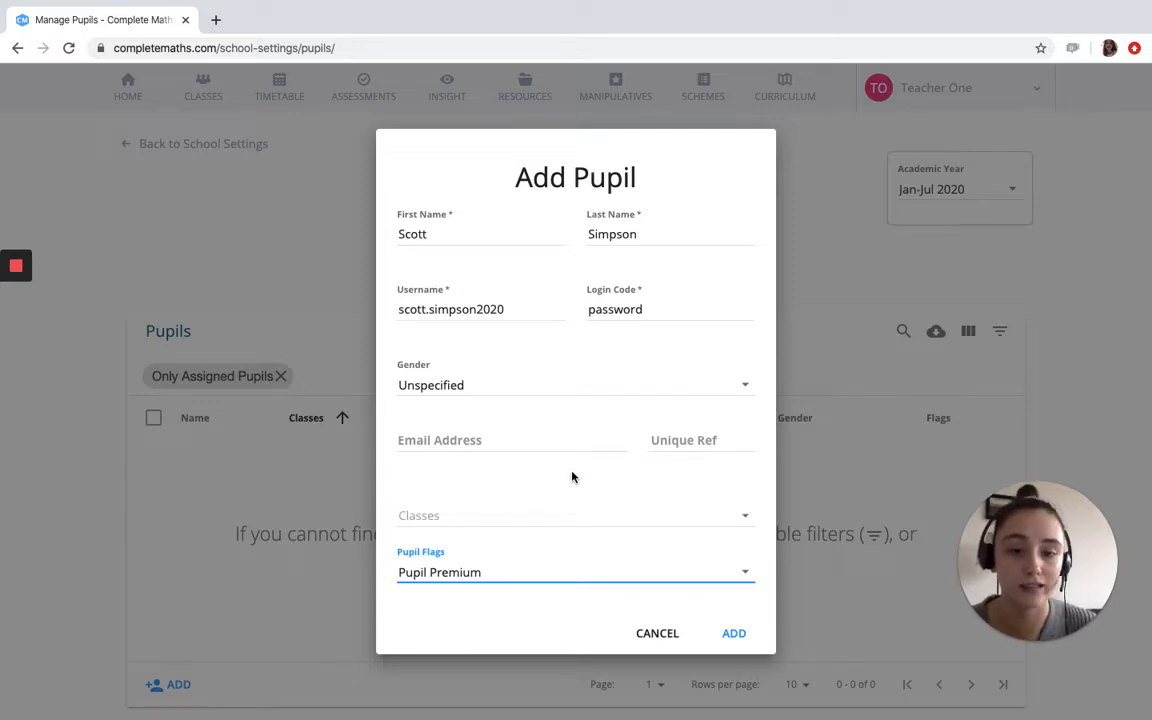
left_click(575, 515)
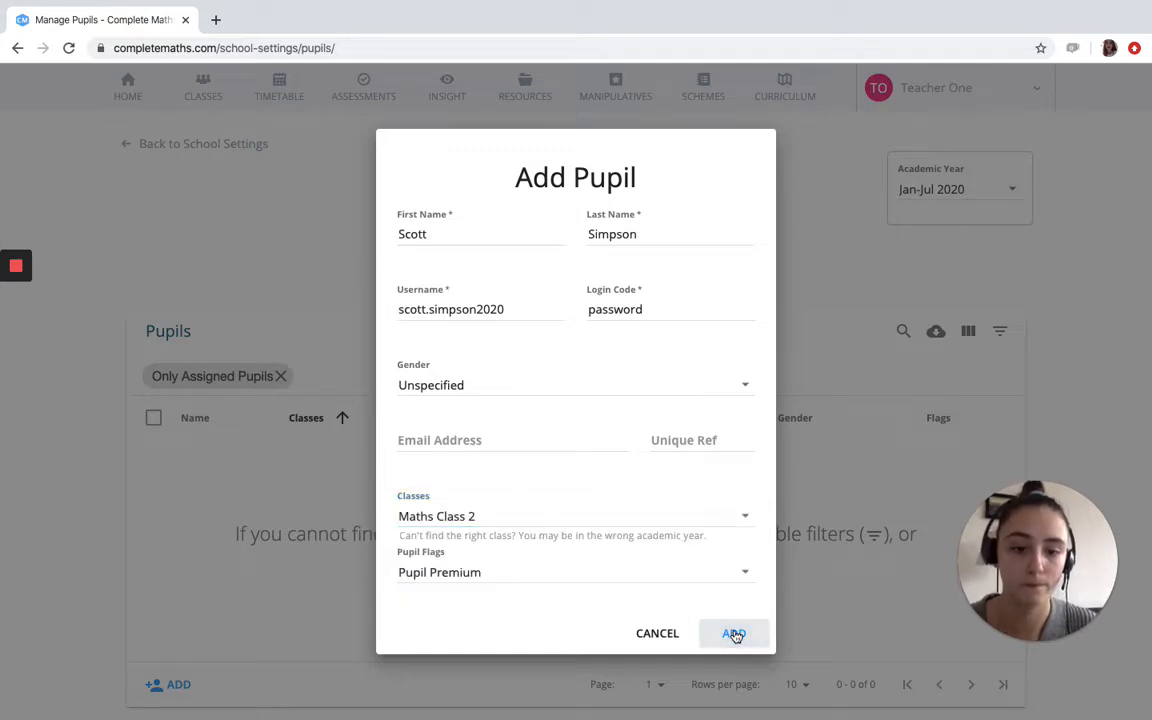
left_click(733, 633)
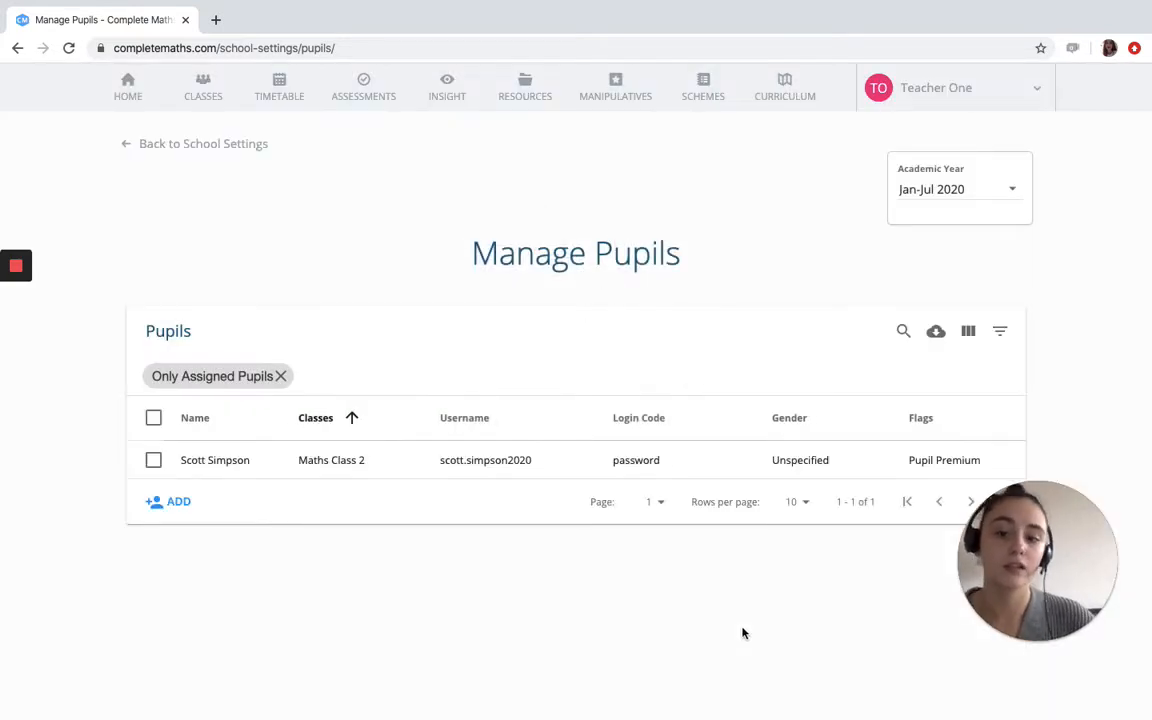
mouse_move(379, 583)
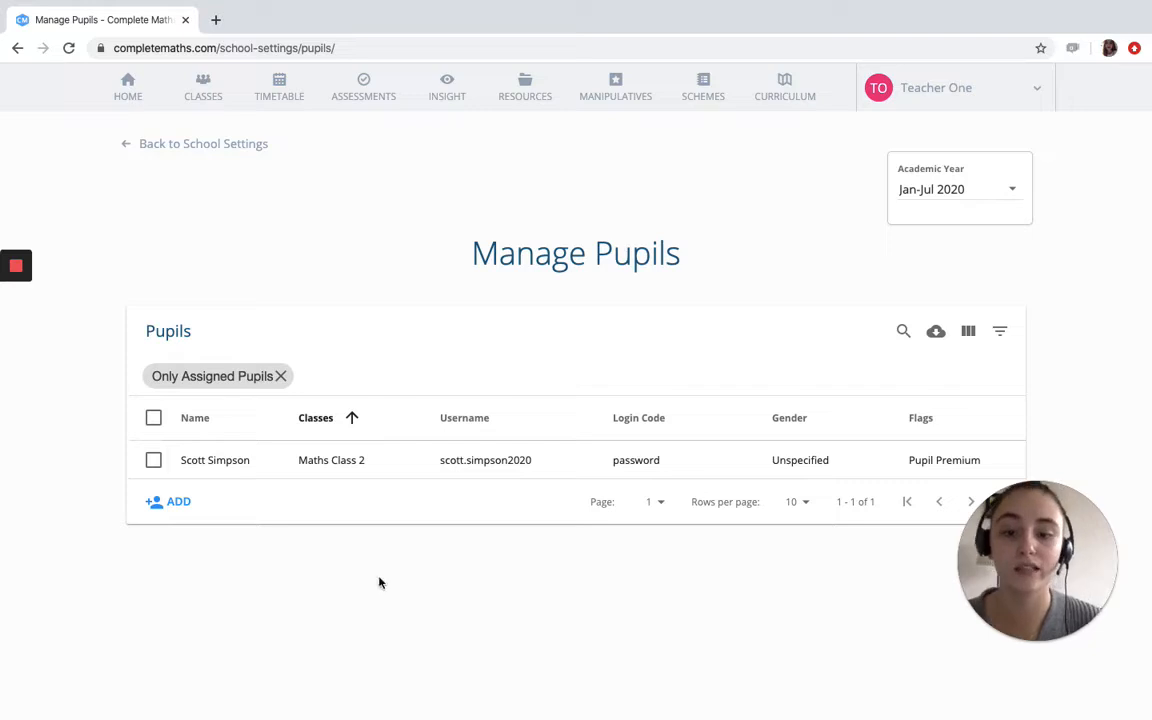
Choose Add Many and review the CSV upload guidelines.
left_click(168, 501)
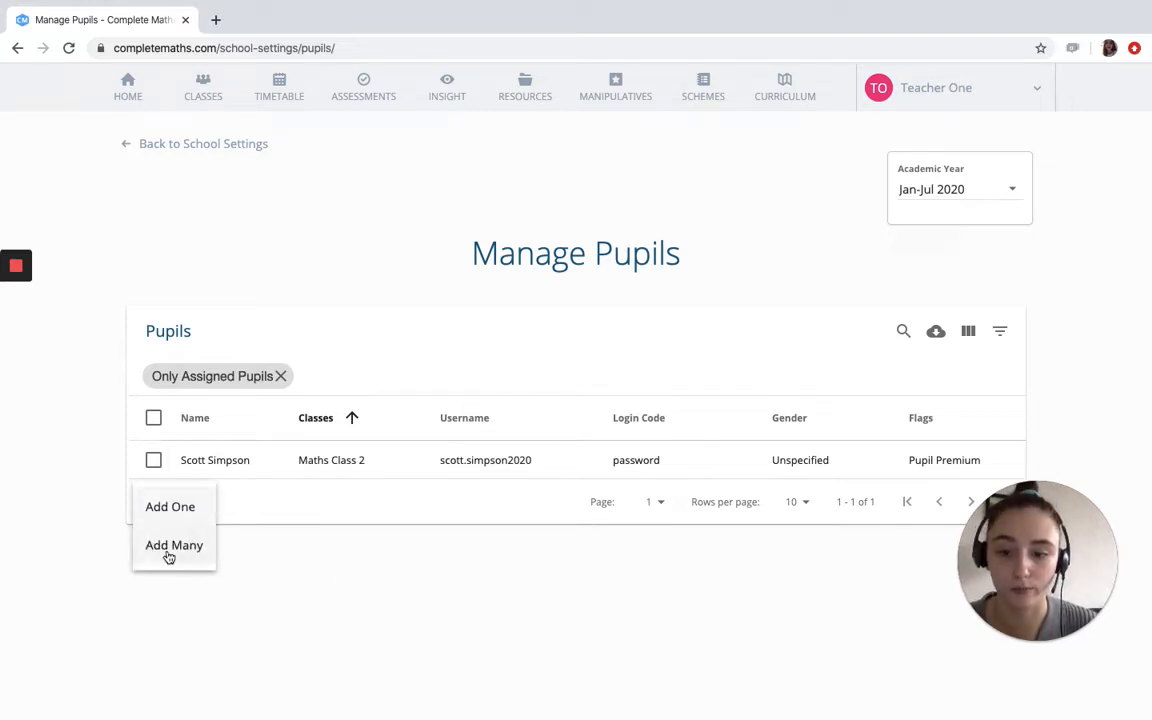
left_click(173, 545)
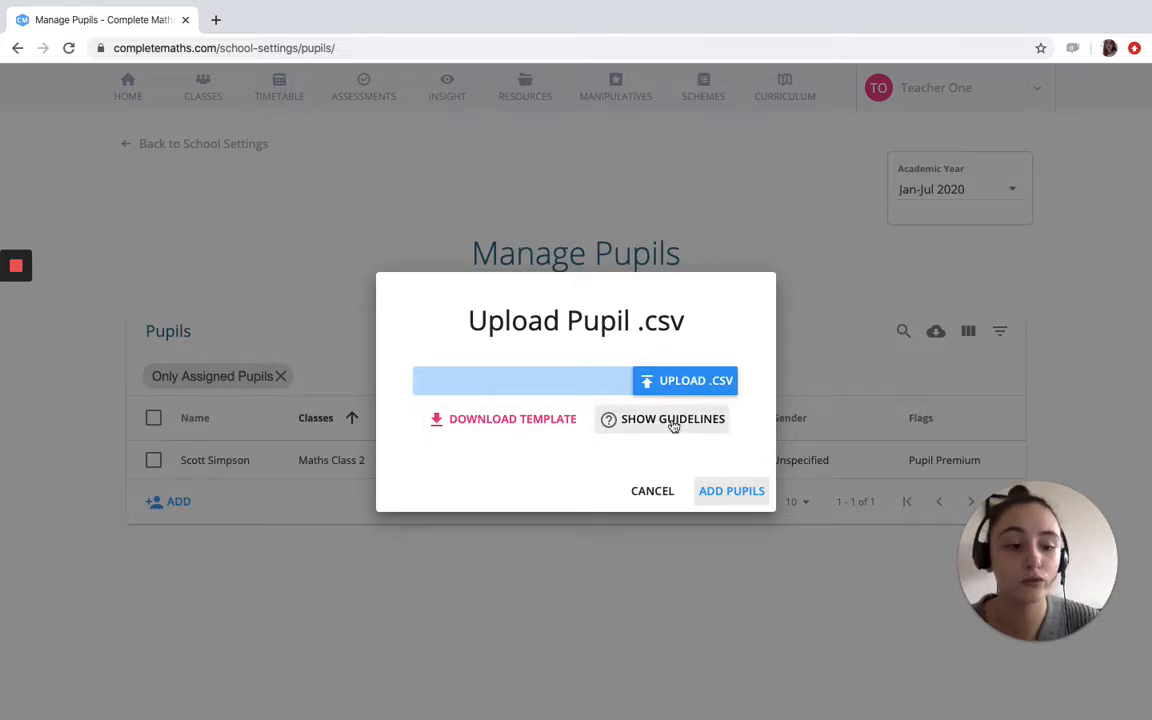
left_click(672, 419)
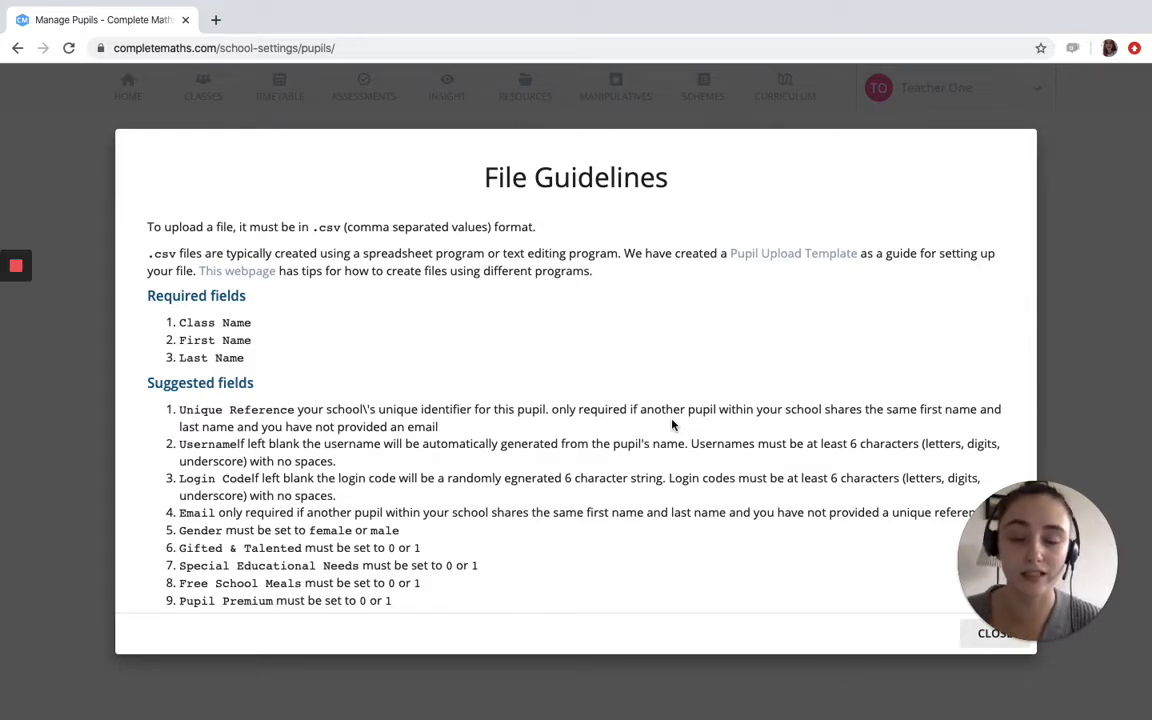
mouse_move(1069, 301)
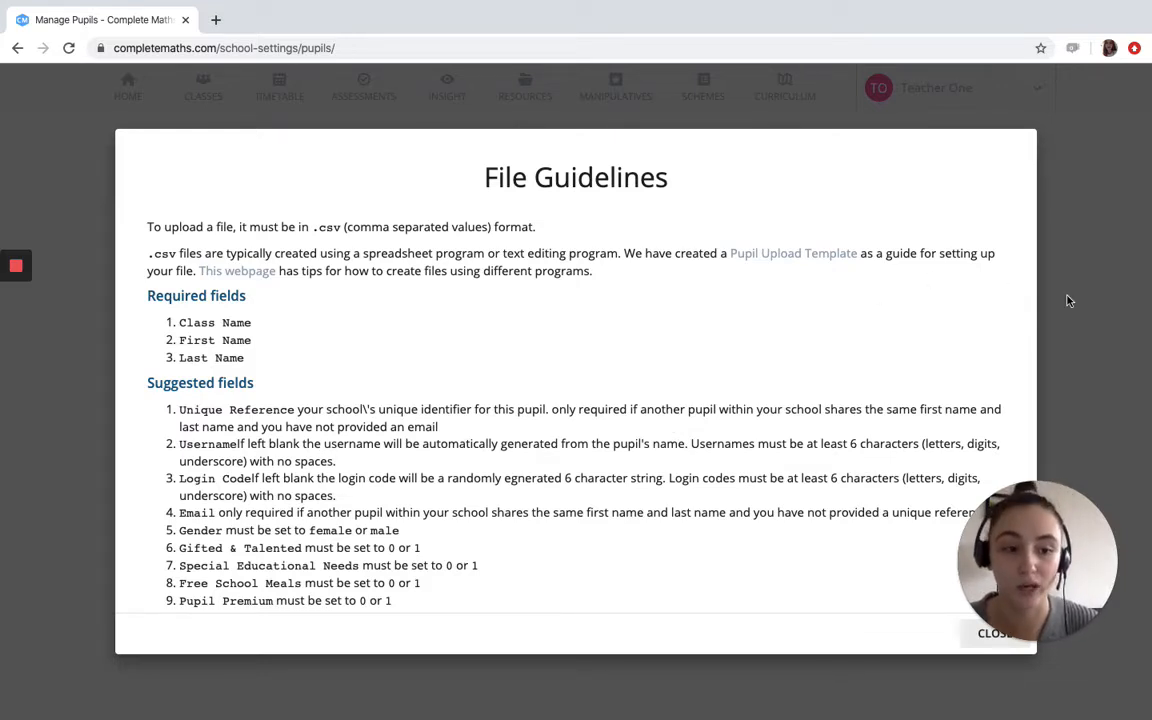
left_click(994, 633)
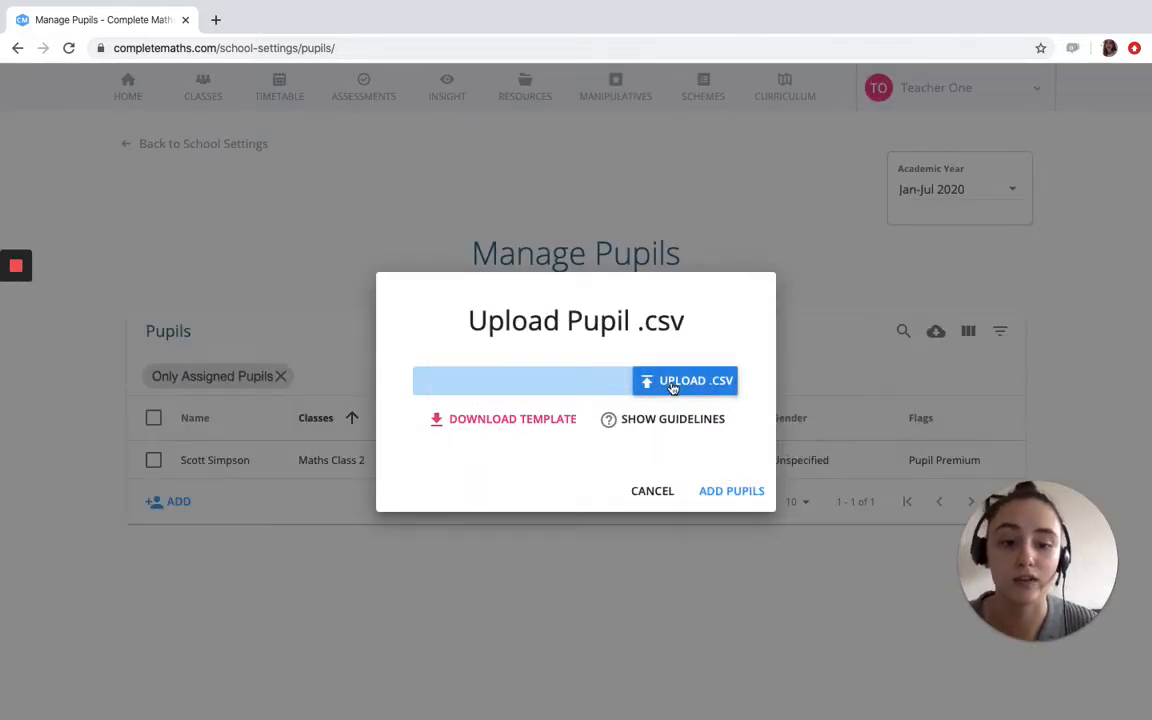
Upload the pupils CSV file and add the pupils from it.
left_click(685, 381)
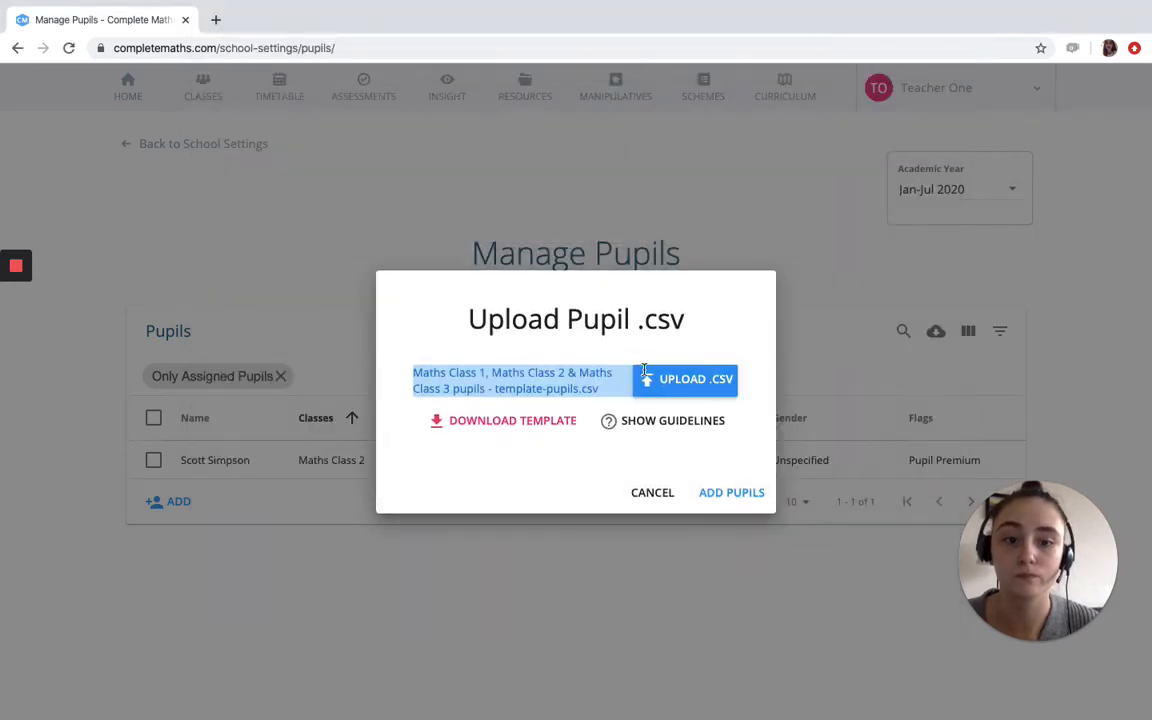
left_click(731, 492)
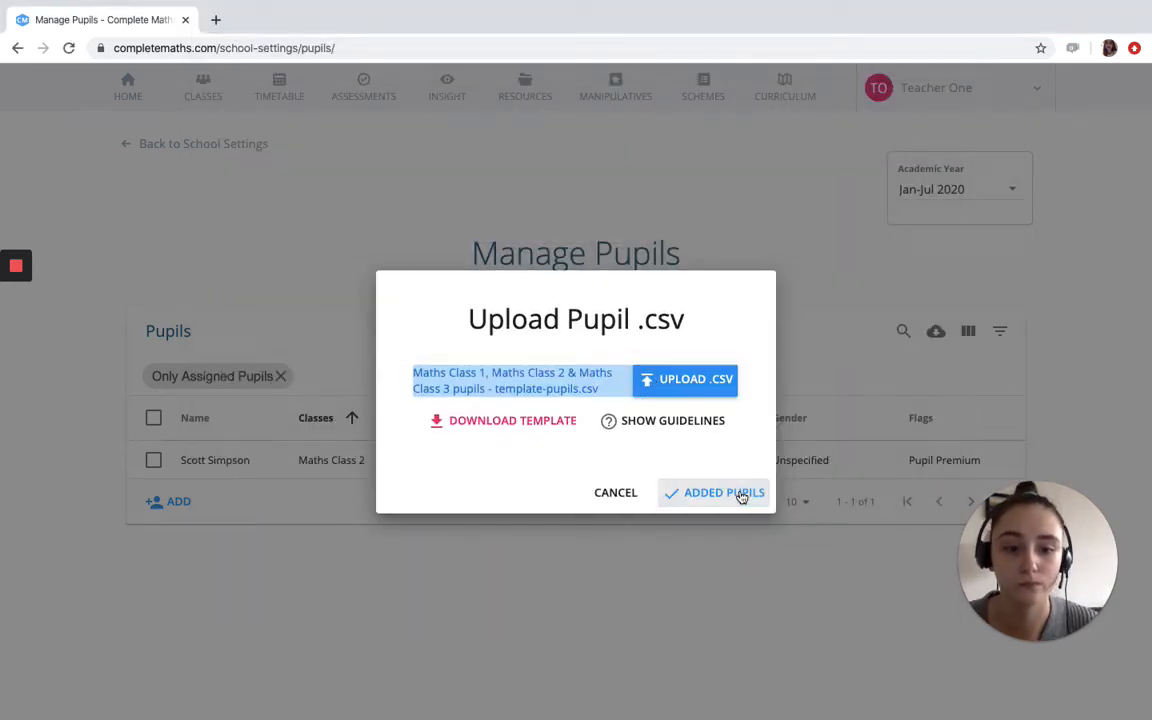
left_click(713, 492)
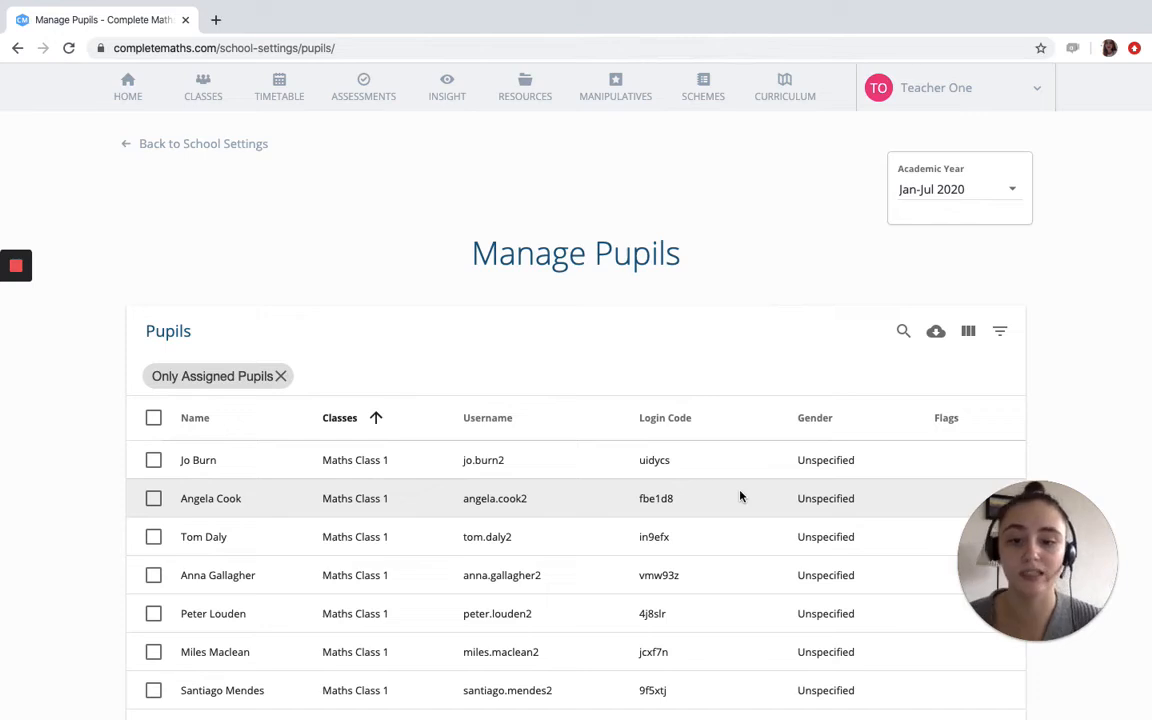
mouse_move(1059, 435)
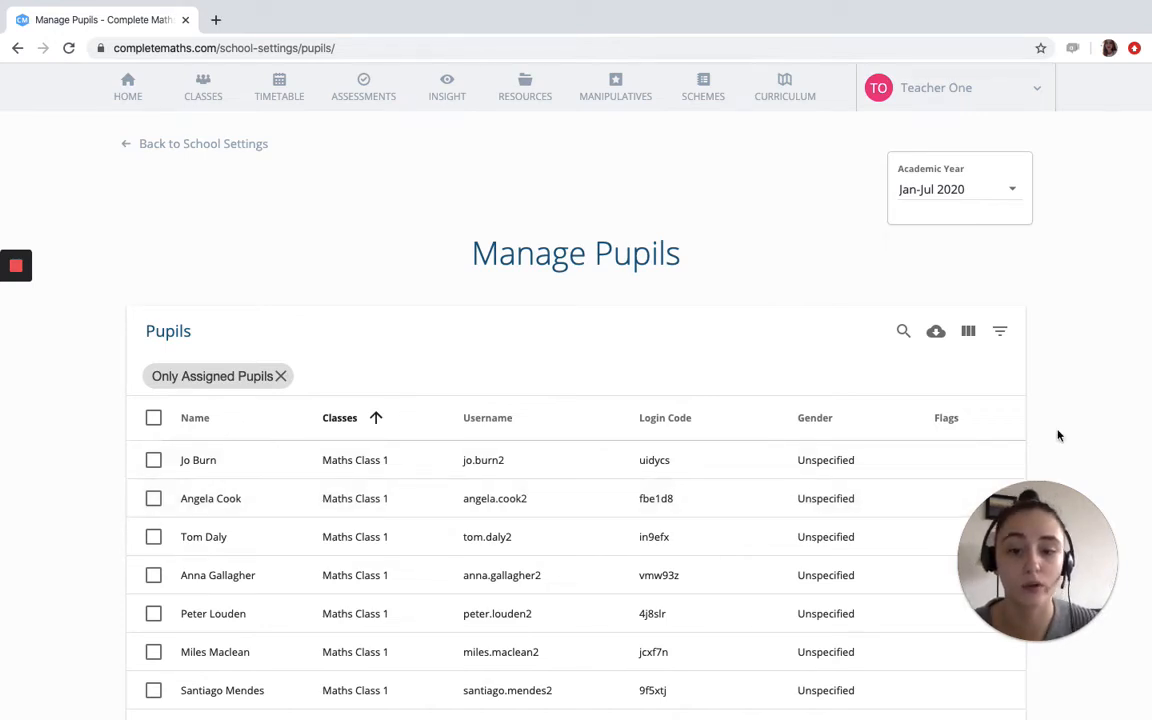
Set the pupil table to 200 rows per page to list all 42 pupils.
scroll("down", 3)
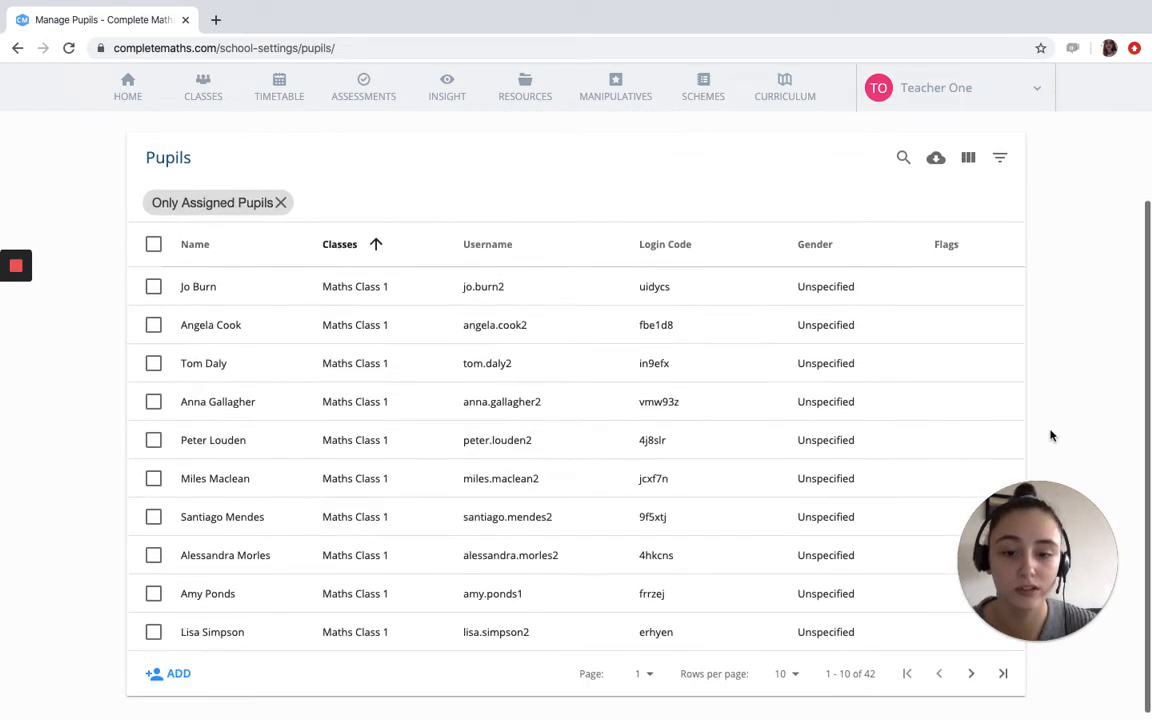
left_click(786, 673)
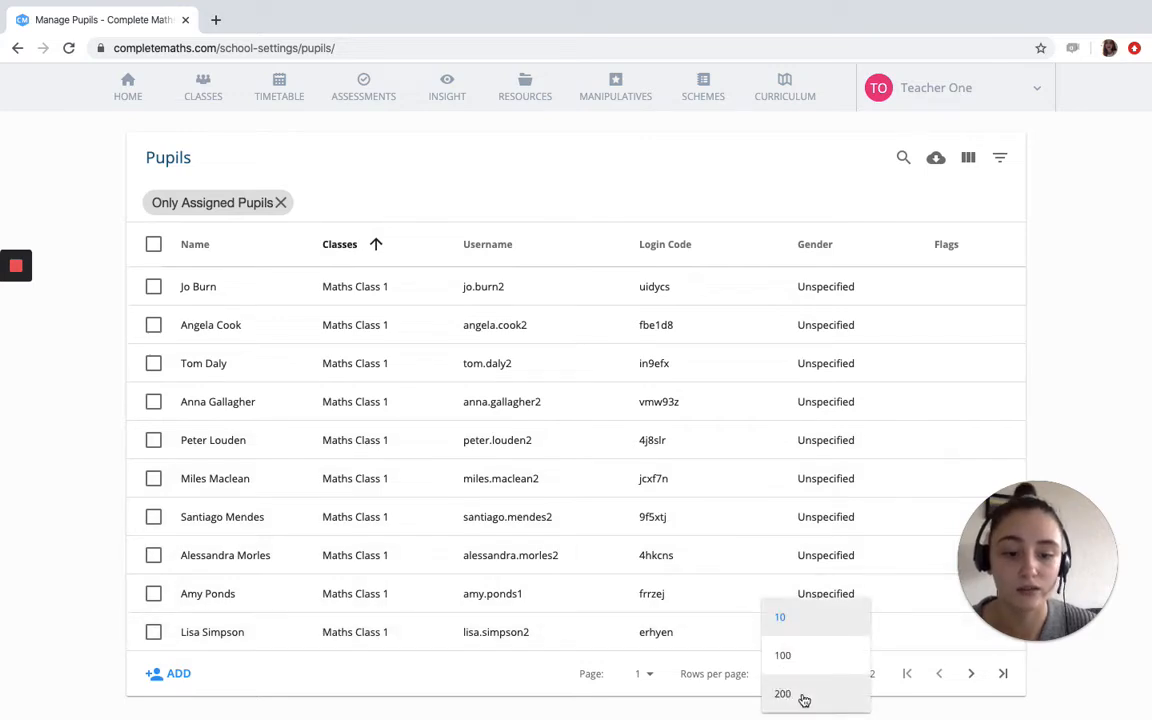
left_click(782, 693)
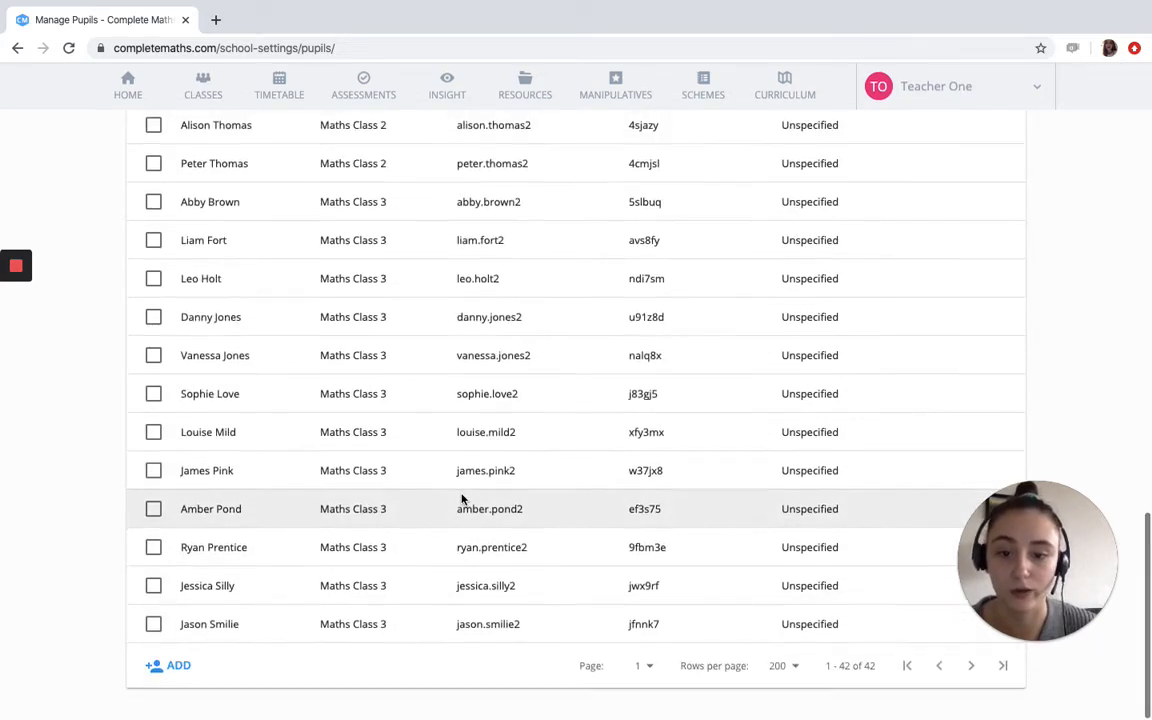
scroll("up", 3)
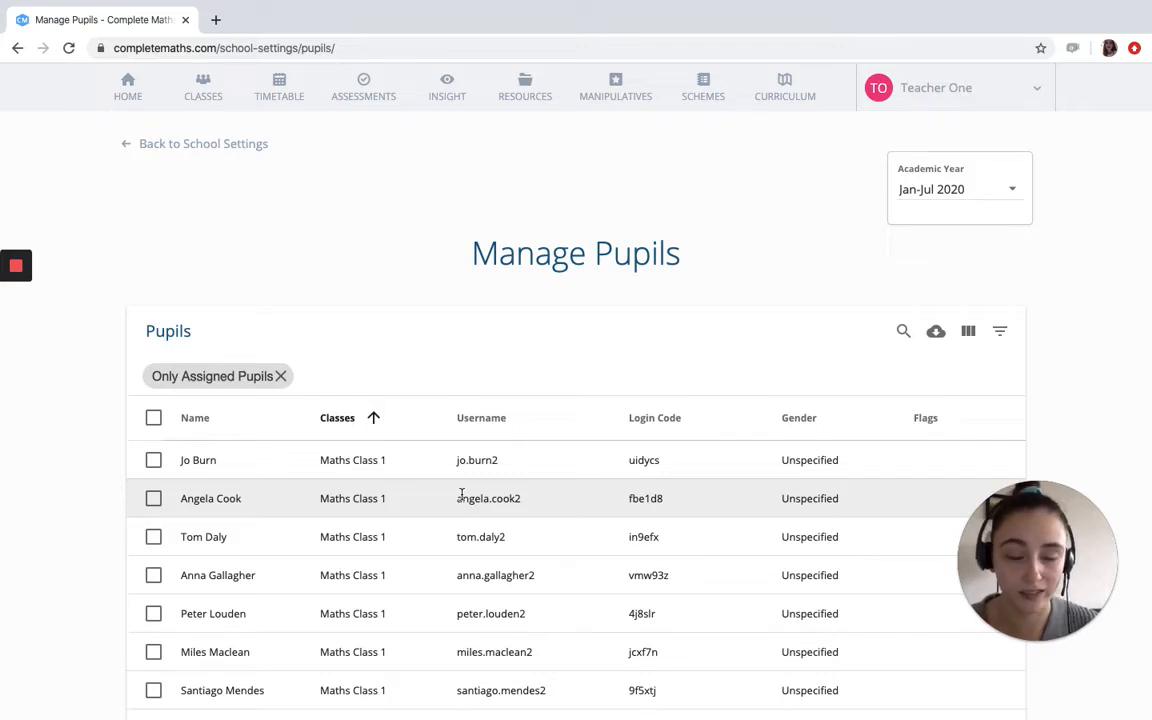
mouse_move(428, 473)
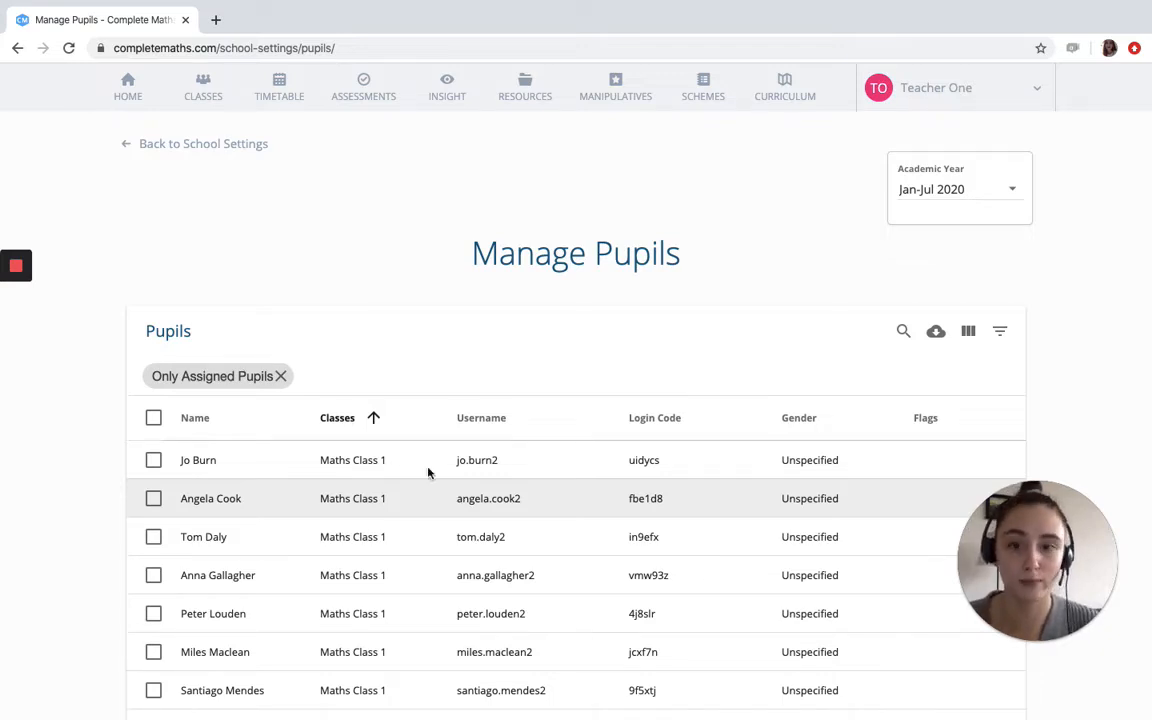
Open the Maths Class 1 card under Classes and go to its Admin tab.
left_click(203, 87)
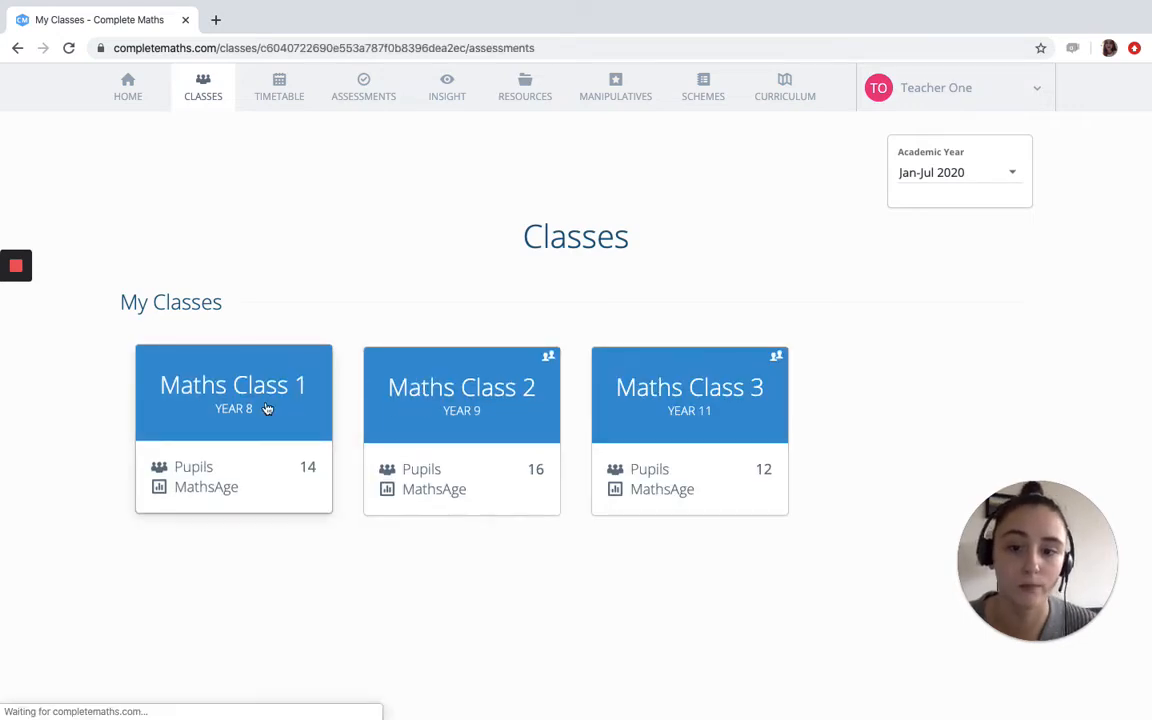
left_click(233, 390)
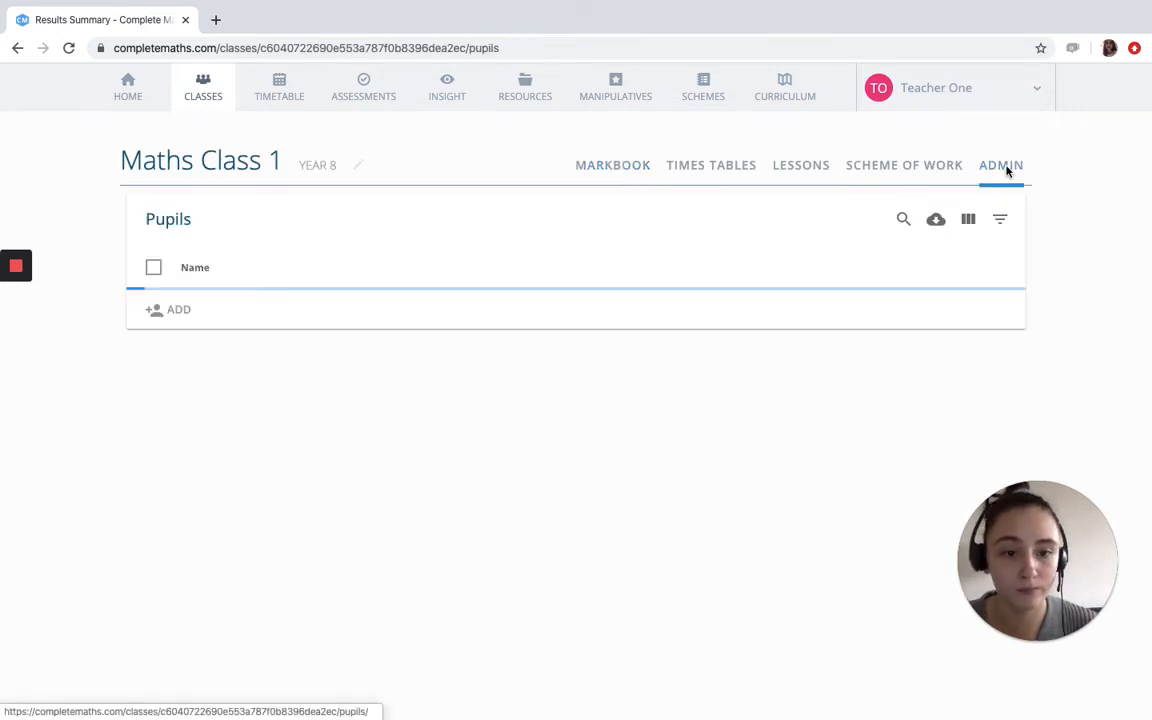
left_click(1000, 165)
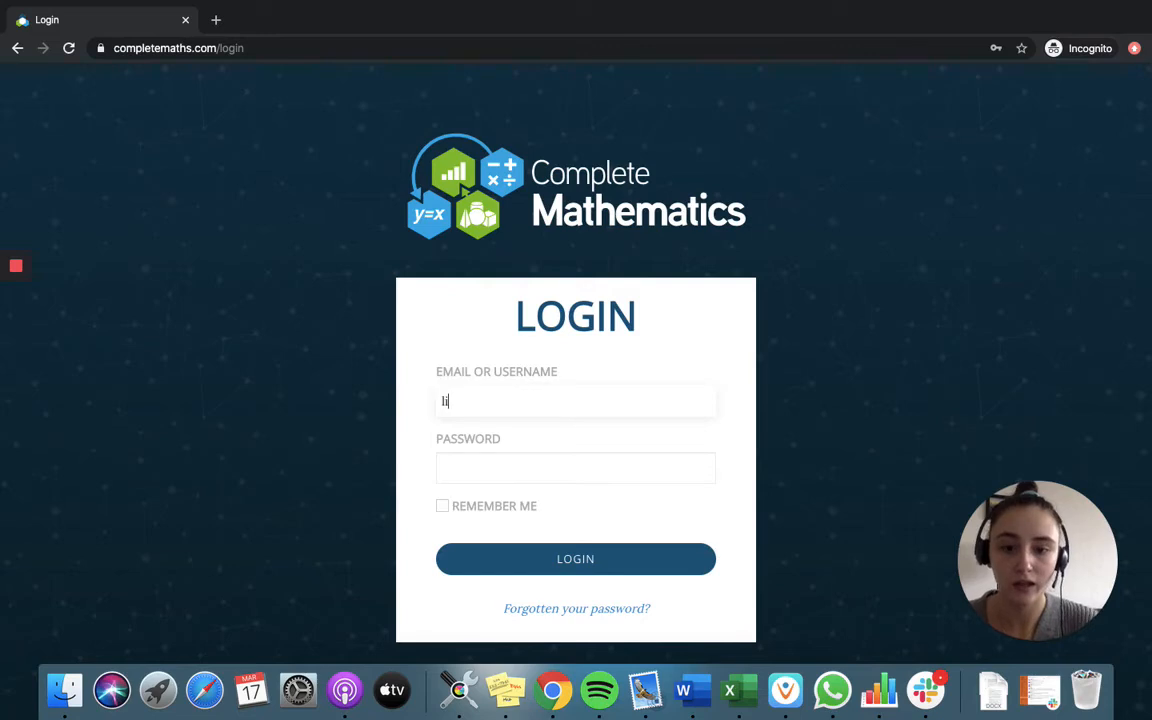
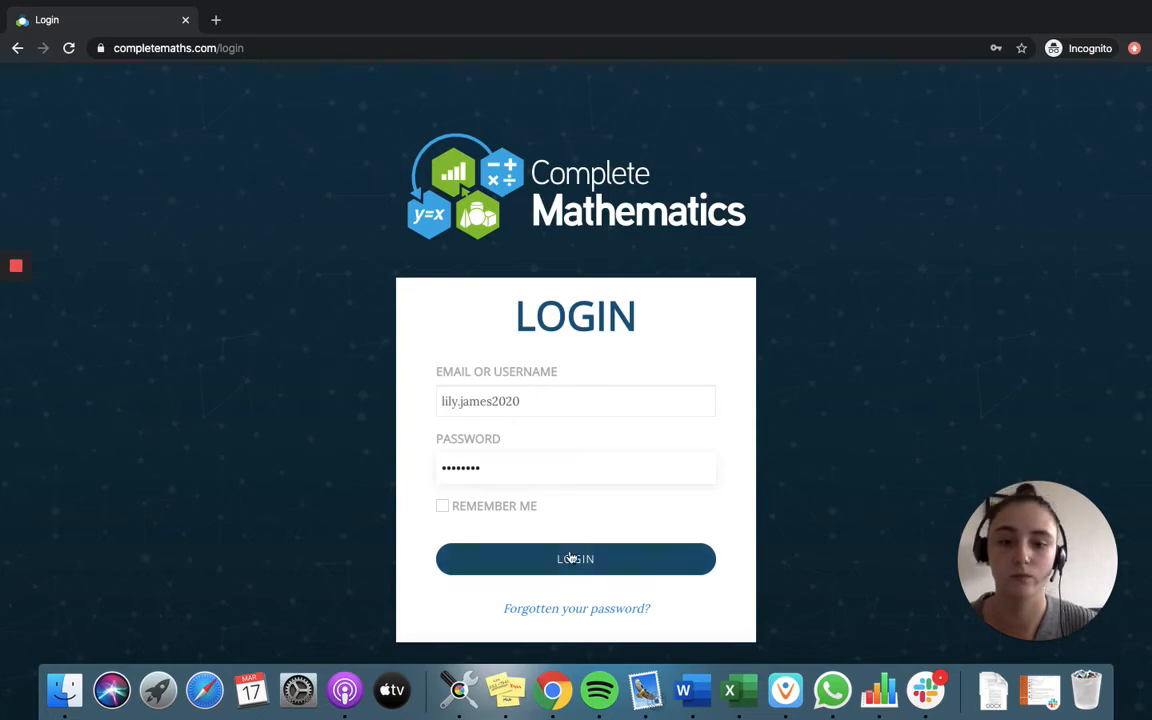
left_click(575, 559)
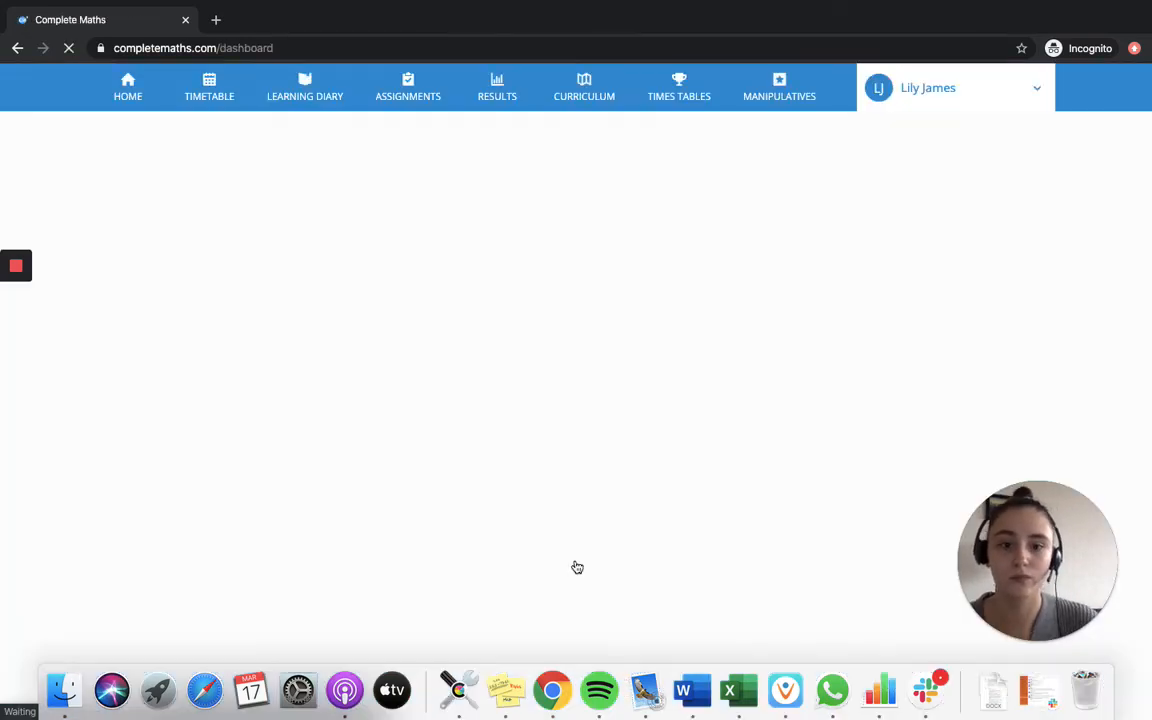